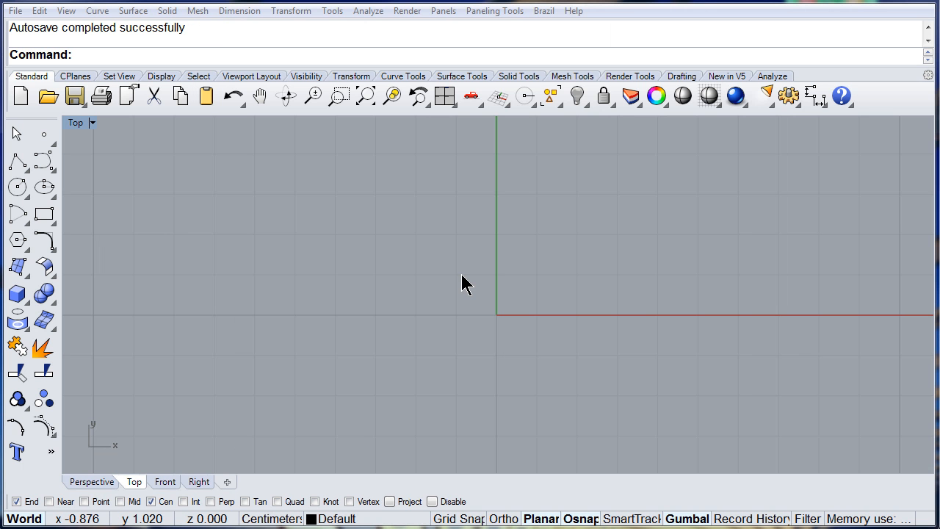
mouse_move(136, 169)
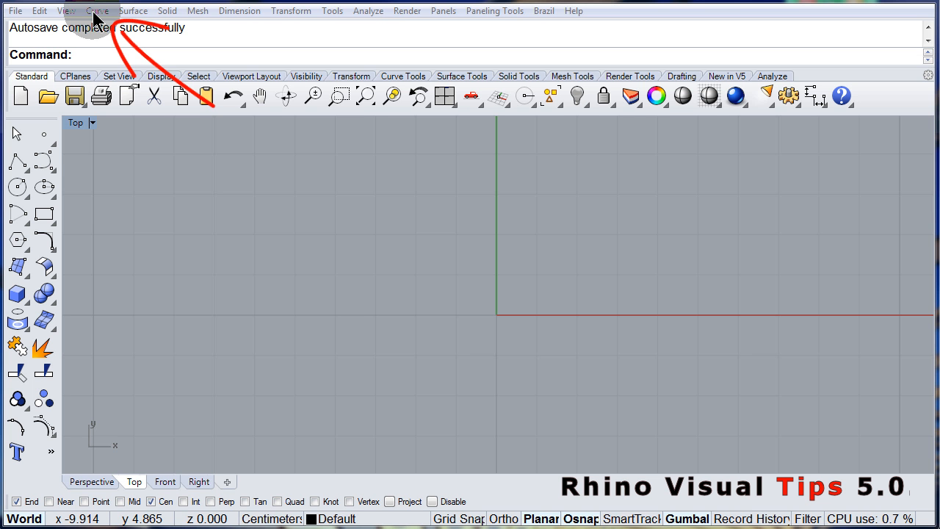
Open the Curve menu to show the circle drawing options.
click(97, 10)
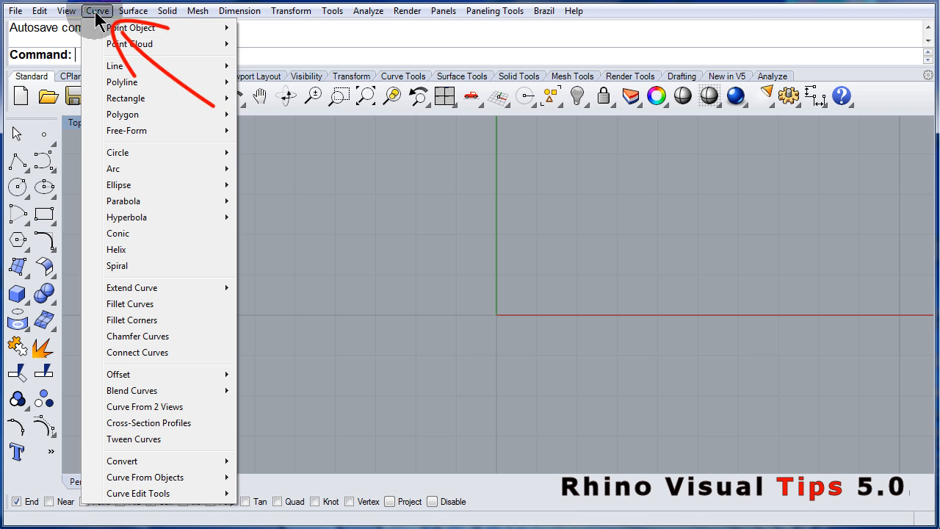
mouse_move(122, 81)
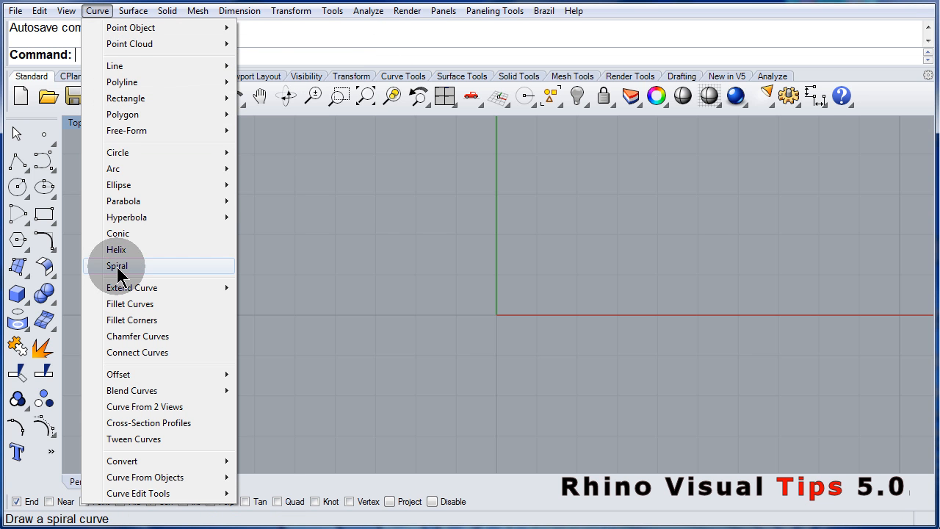
mouse_move(117, 152)
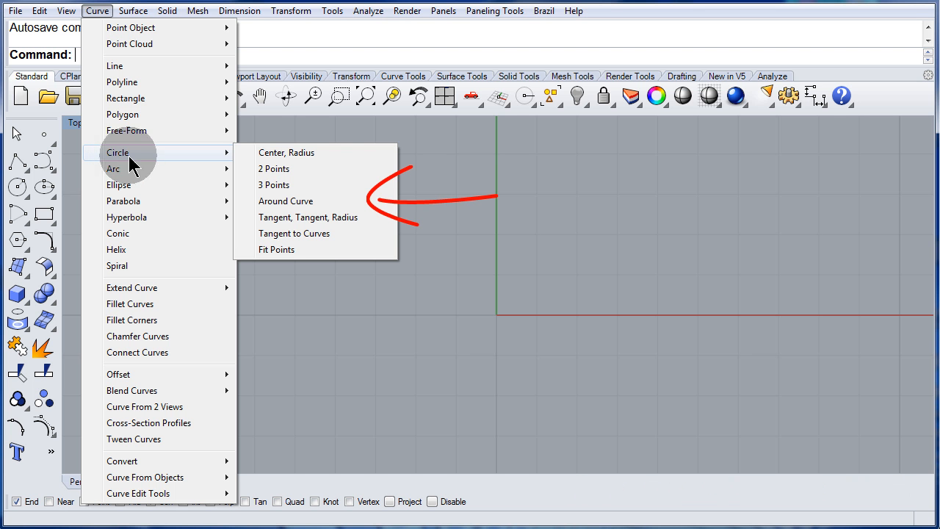
mouse_move(127, 155)
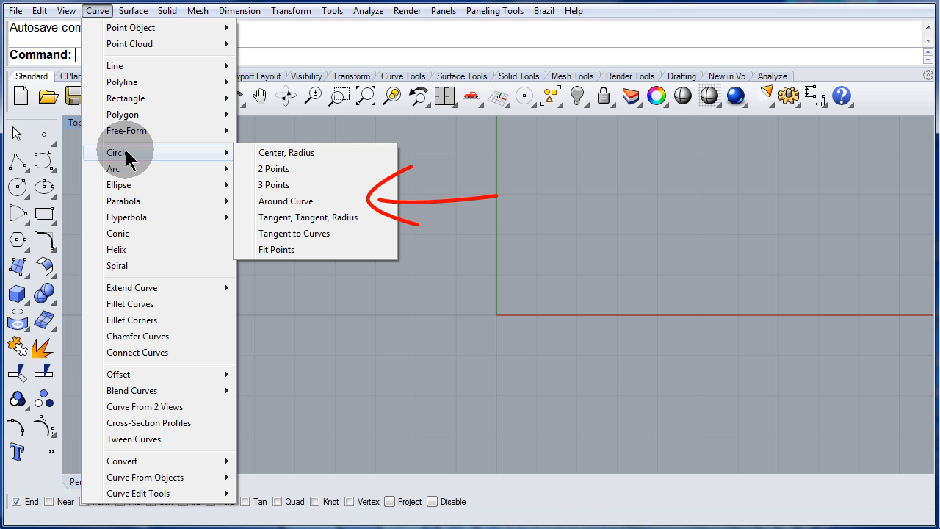
mouse_move(285, 152)
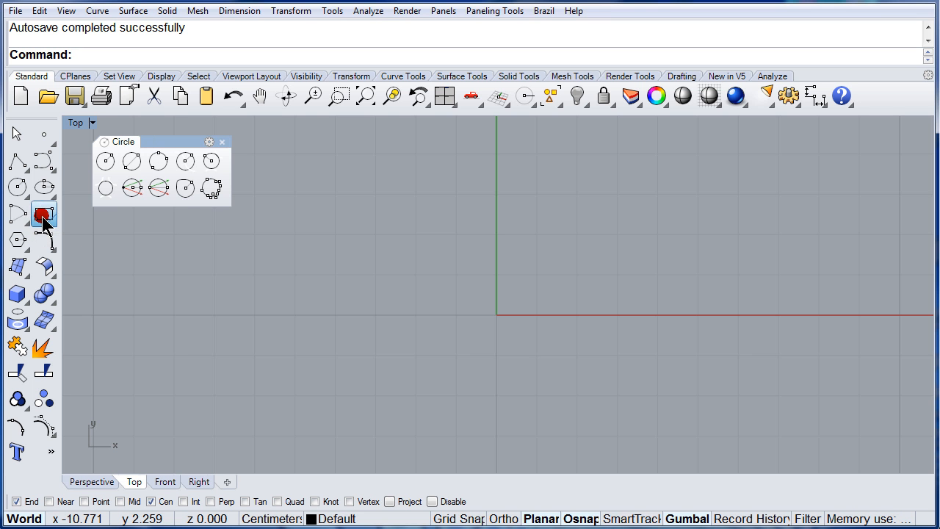
Tear off the Rectangle flyout from the left toolbar as a floating palette.
click(16, 213)
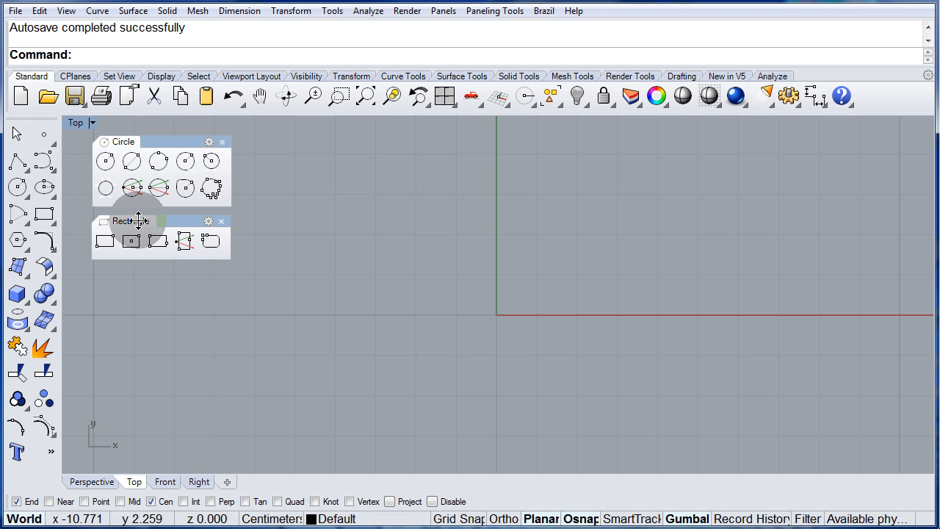
mouse_move(140, 314)
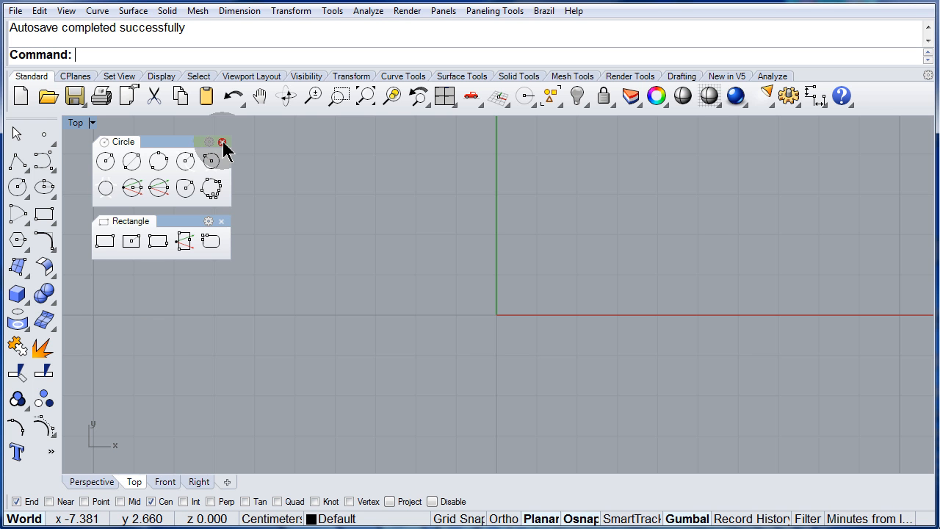
Close the Circle palette and tear off the Curve flyout as a floating palette.
click(223, 142)
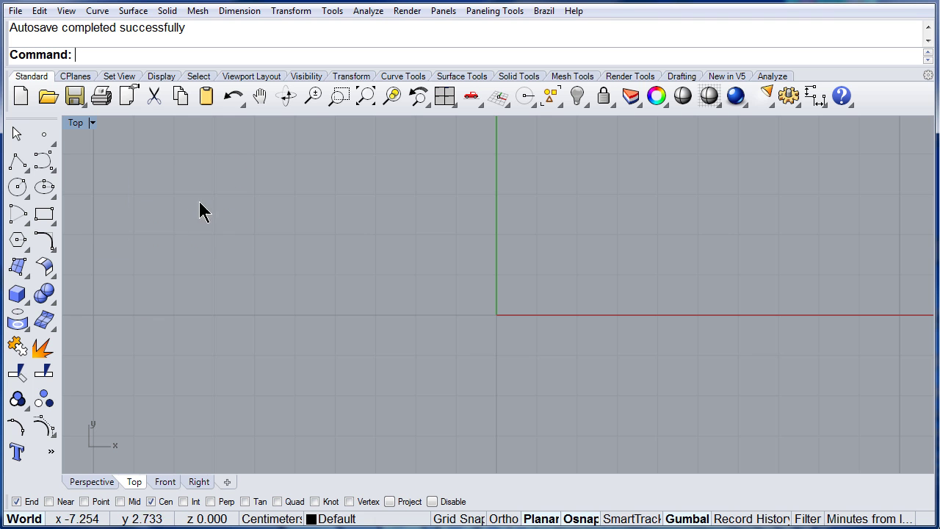
click(18, 162)
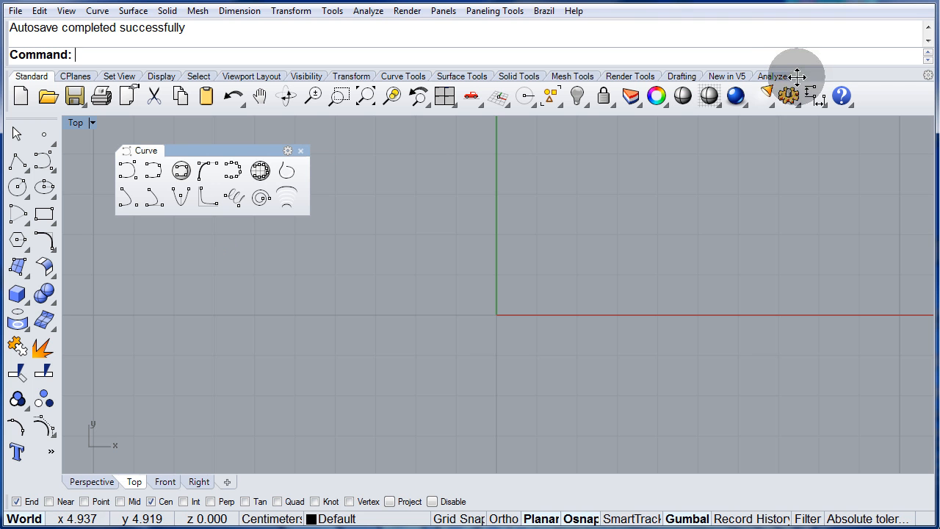
mouse_move(808, 73)
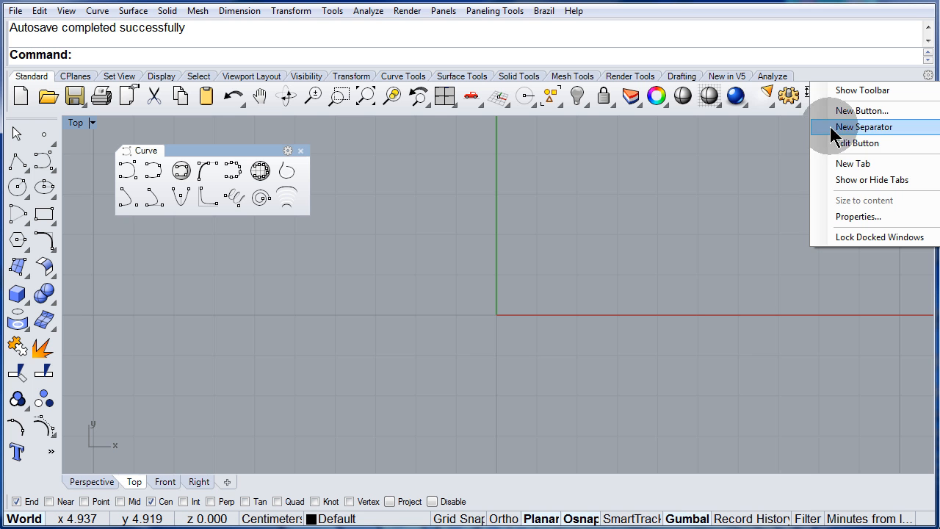
mouse_move(857, 142)
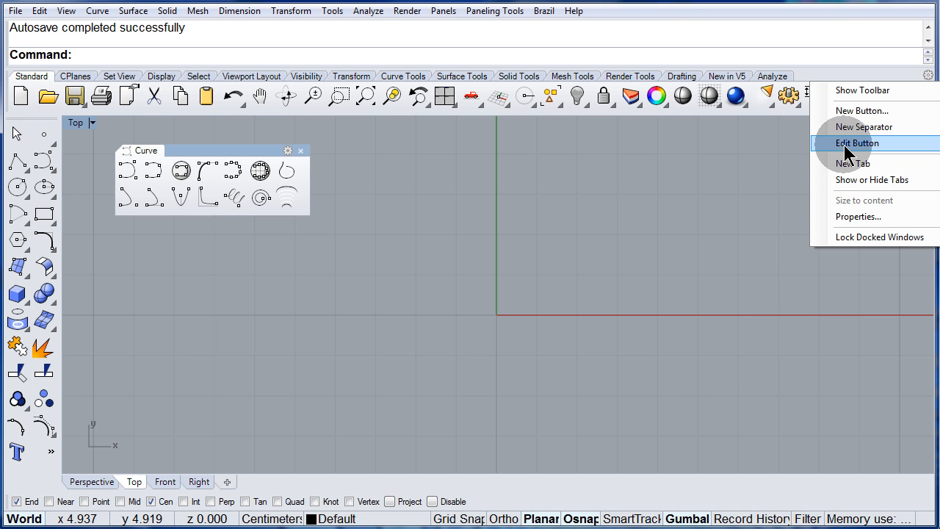
Enable Curve Drawing in the list of toolbar tabs.
click(872, 180)
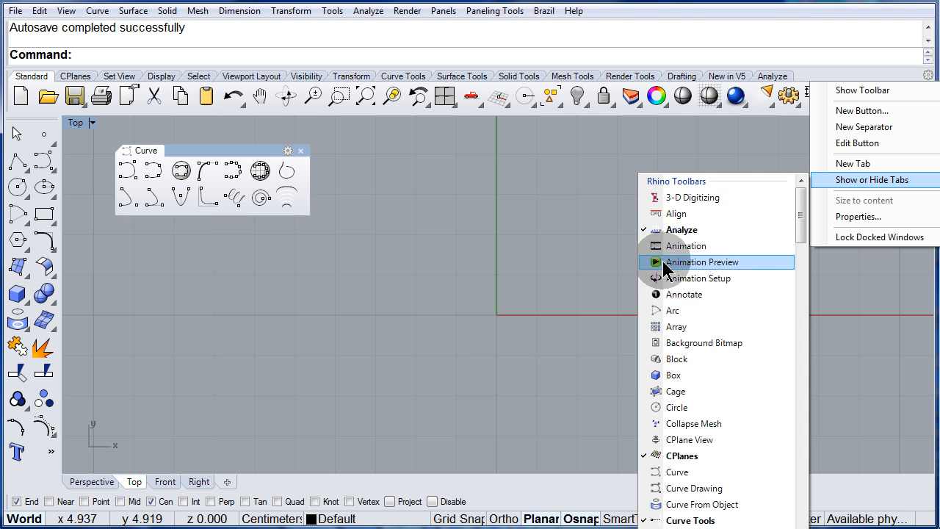
mouse_move(674, 375)
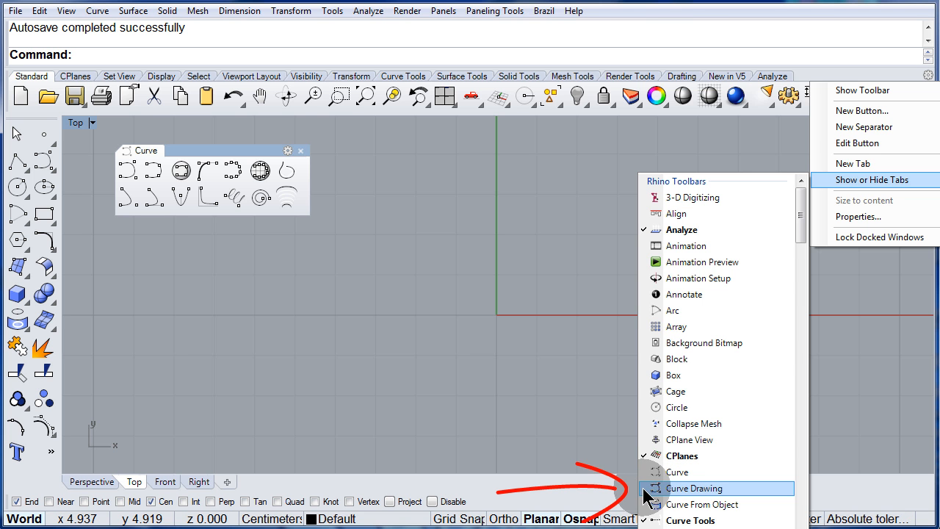
click(695, 488)
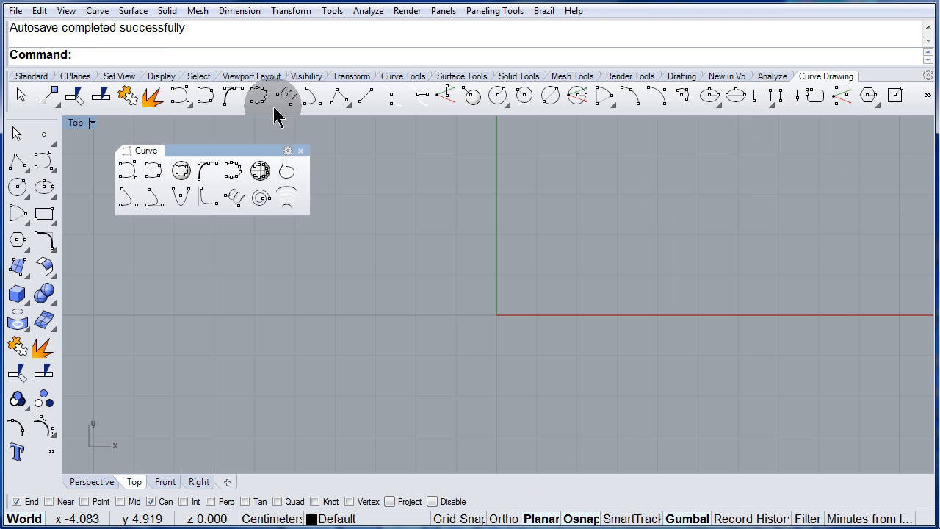
mouse_move(234, 95)
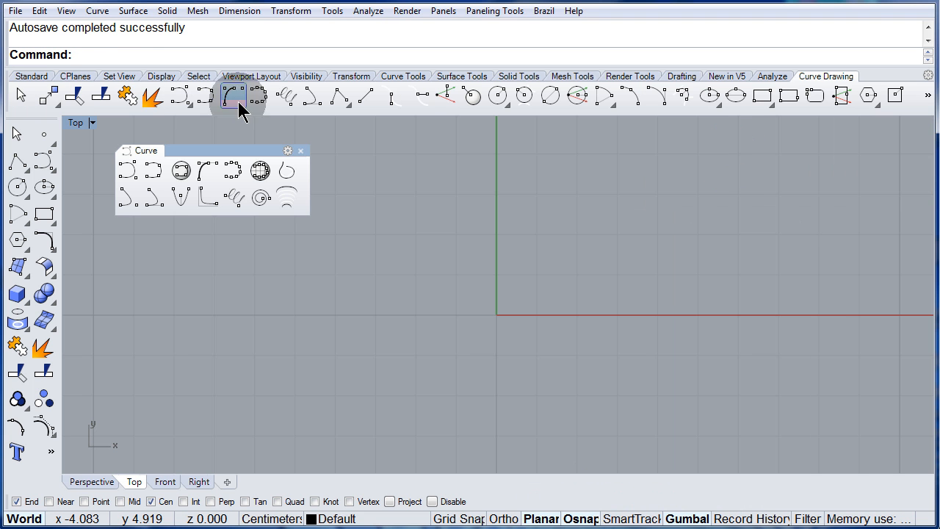
mouse_move(523, 96)
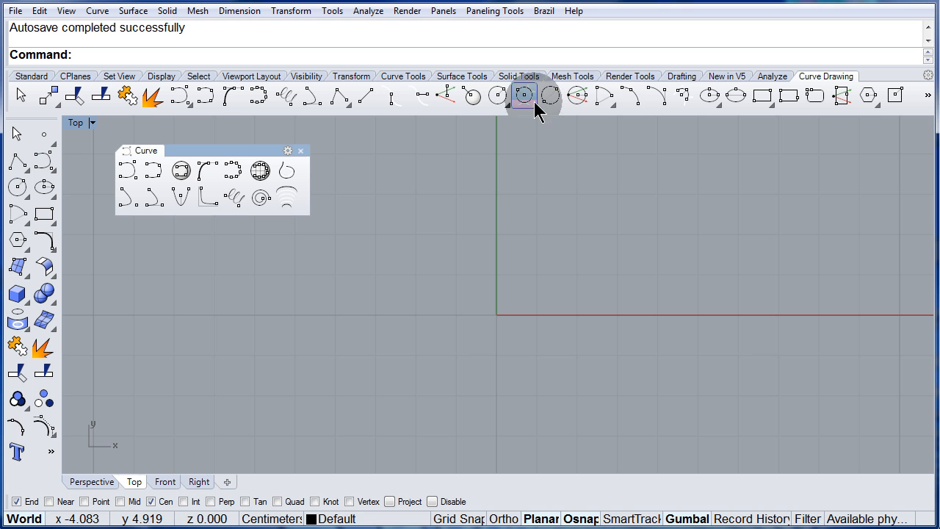
mouse_move(709, 96)
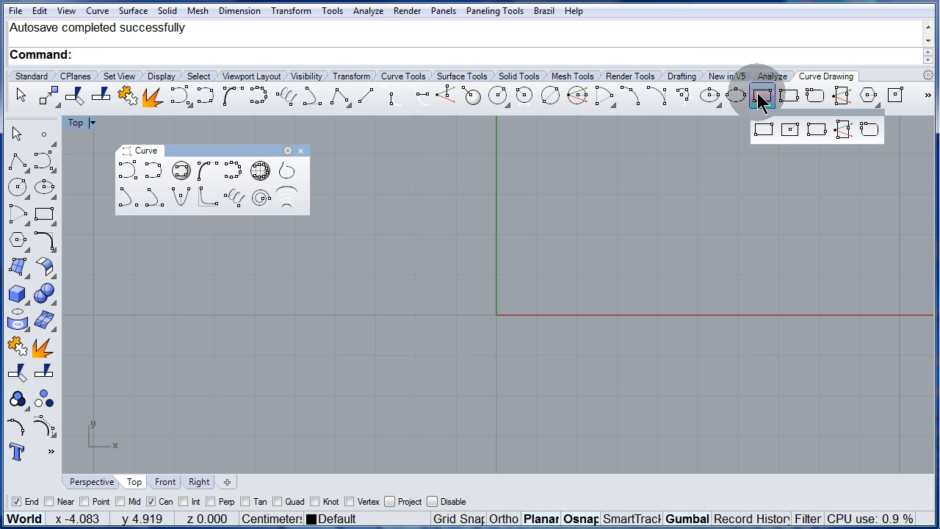
mouse_move(499, 96)
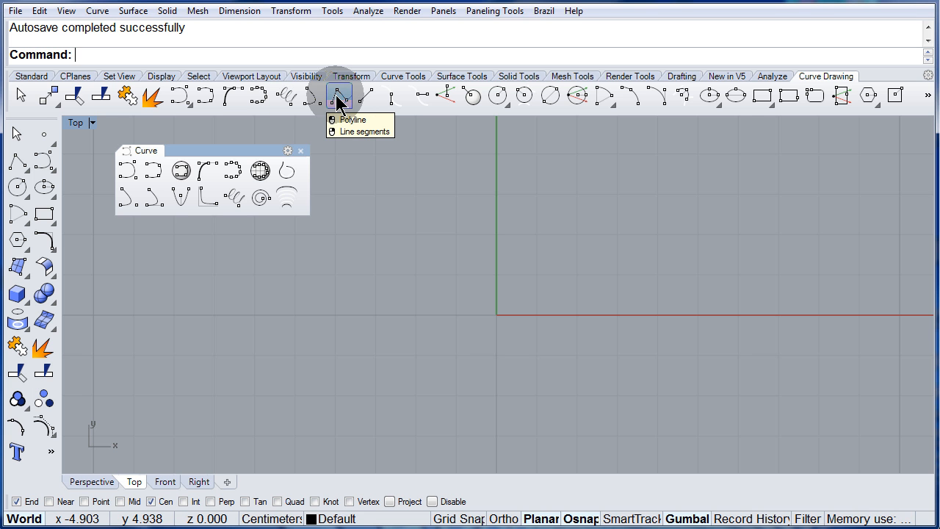
mouse_move(486, 306)
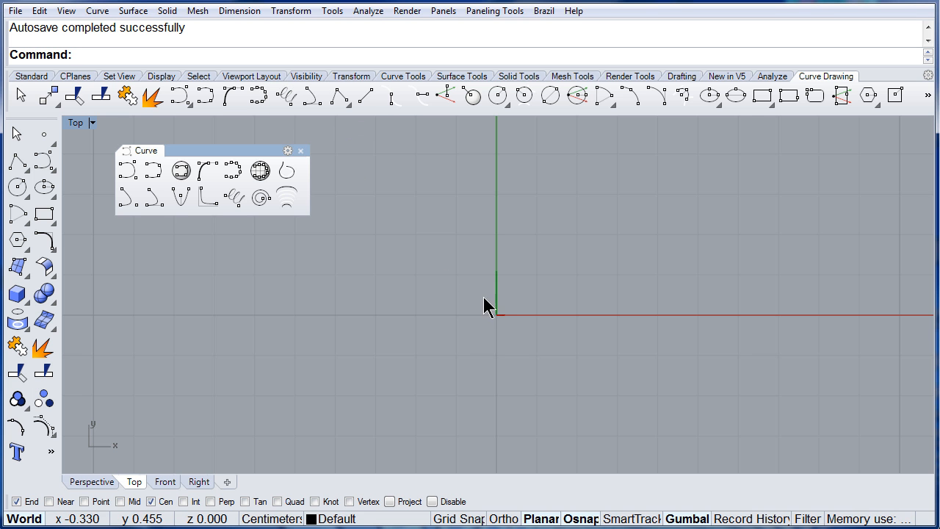